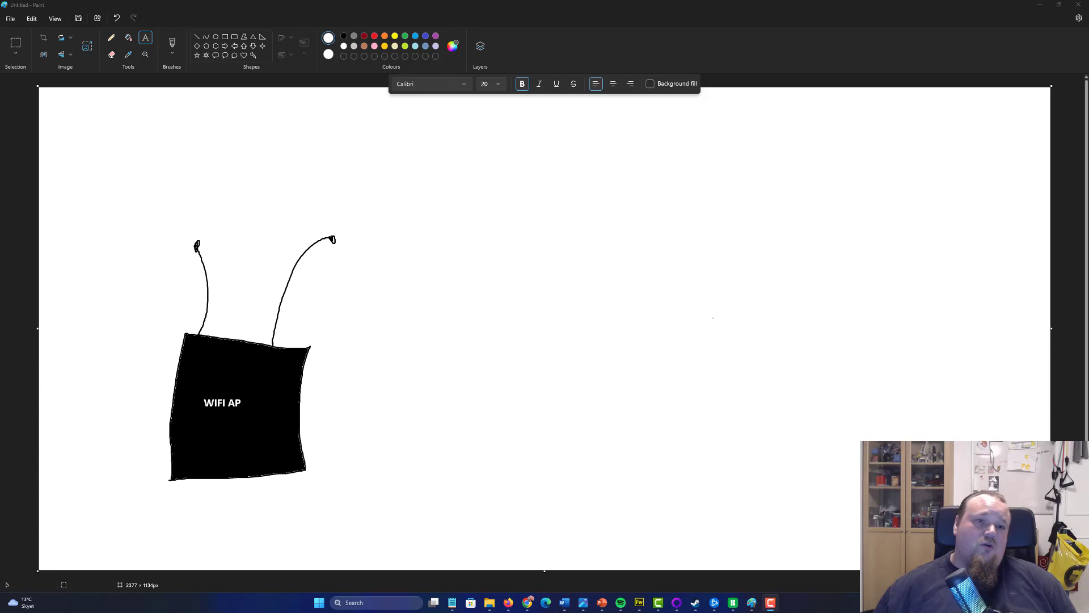
Step: With the Pencil in dark red, draw a thin signal arc to the right of the WIFI AP
left_click(111, 38)
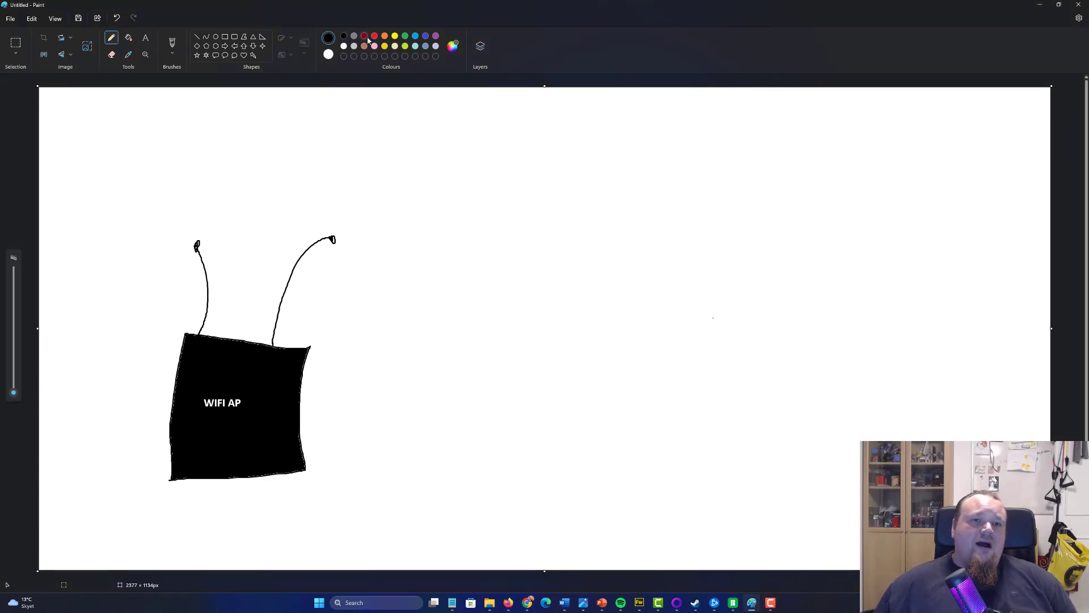
left_click(329, 37)
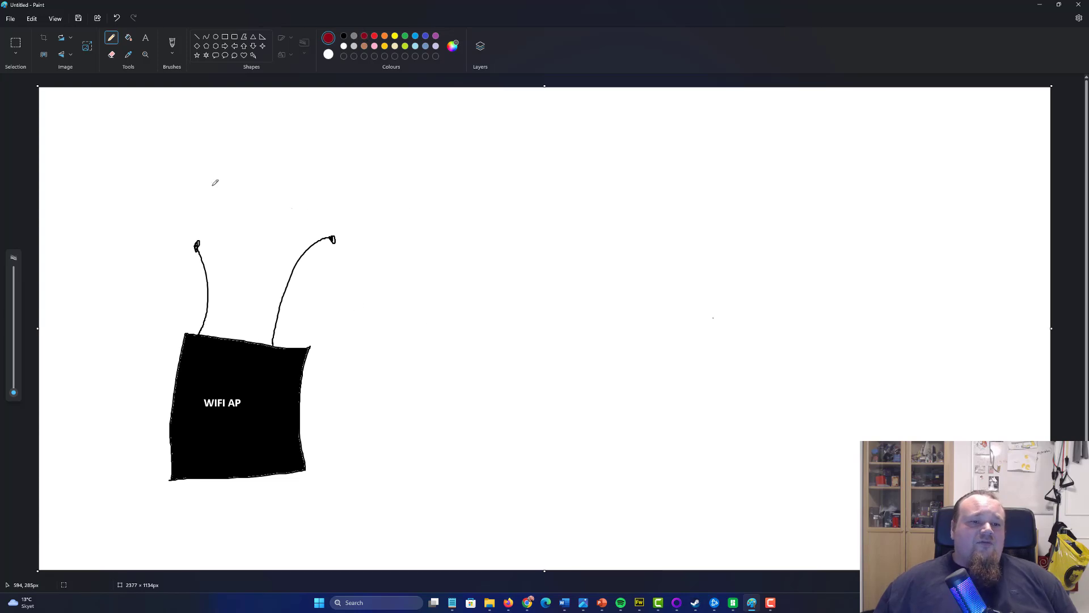
mouse_move(159, 348)
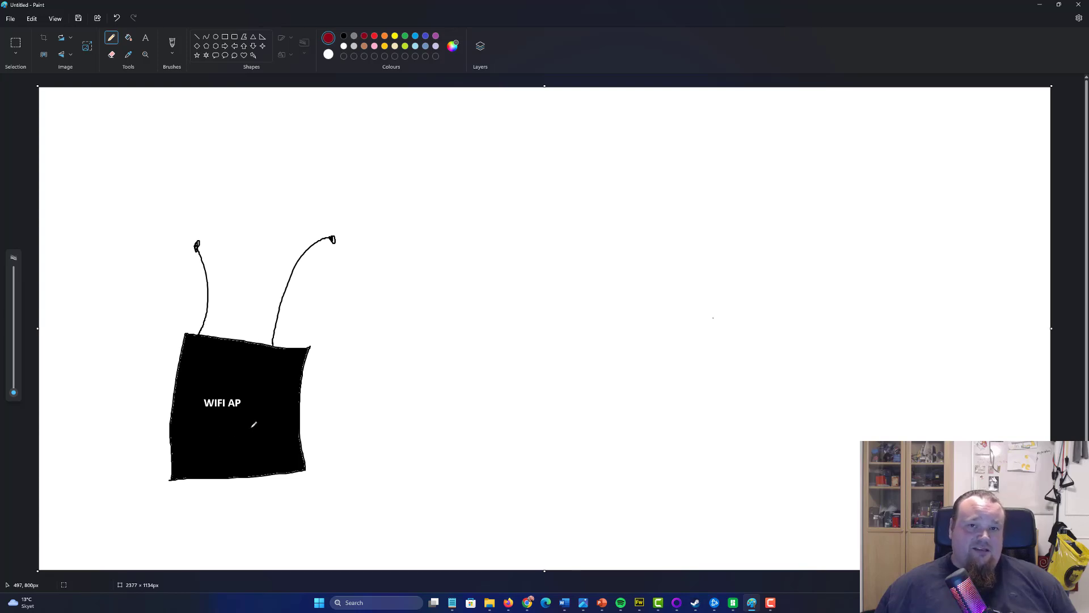
mouse_move(350, 416)
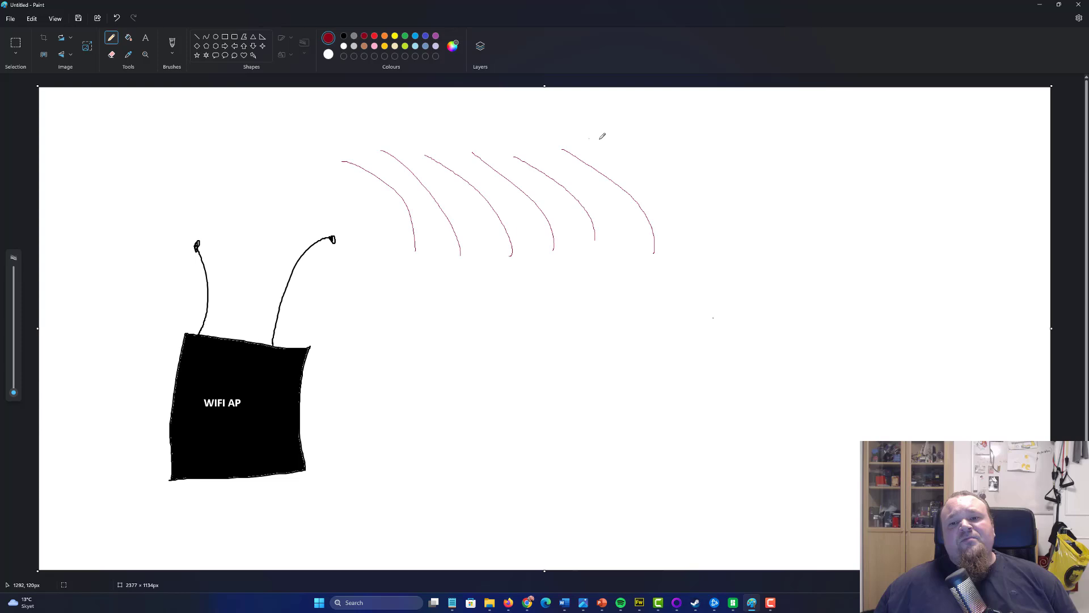
left_click_drag(601, 143, 705, 243)
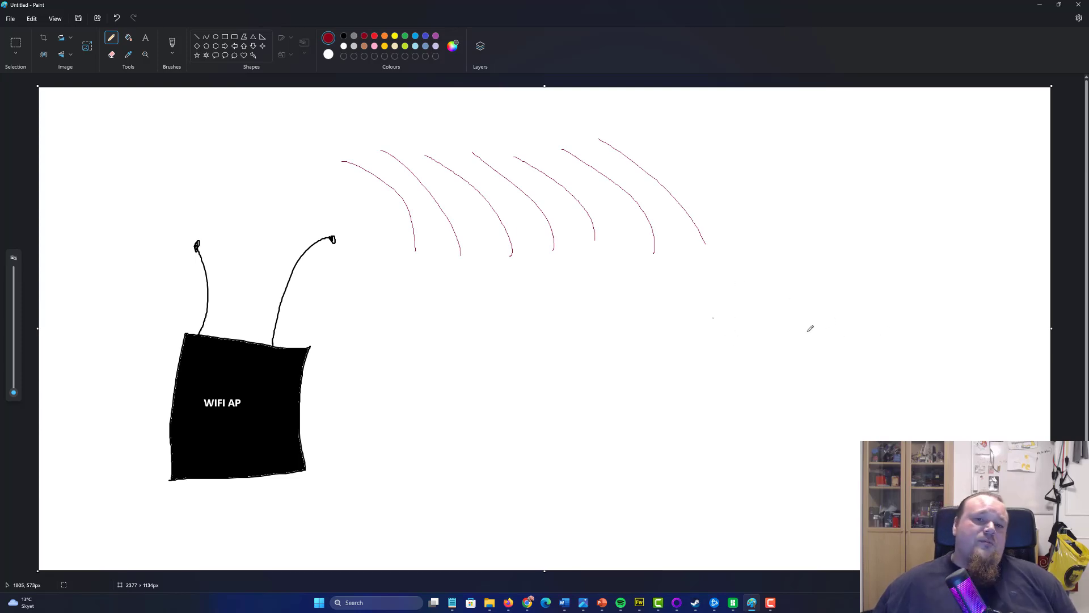
mouse_move(813, 239)
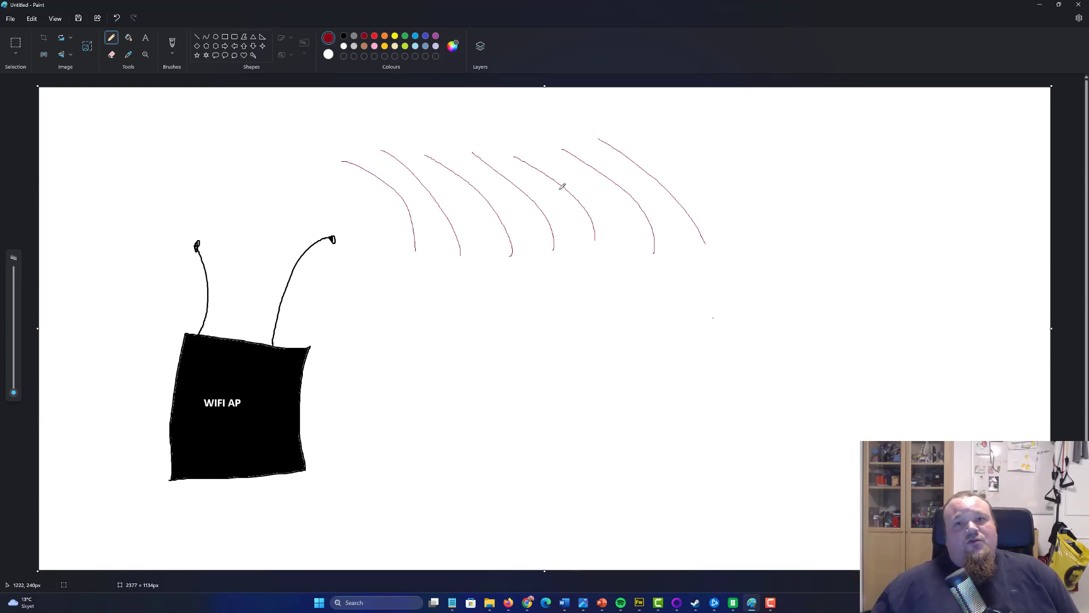
mouse_move(566, 130)
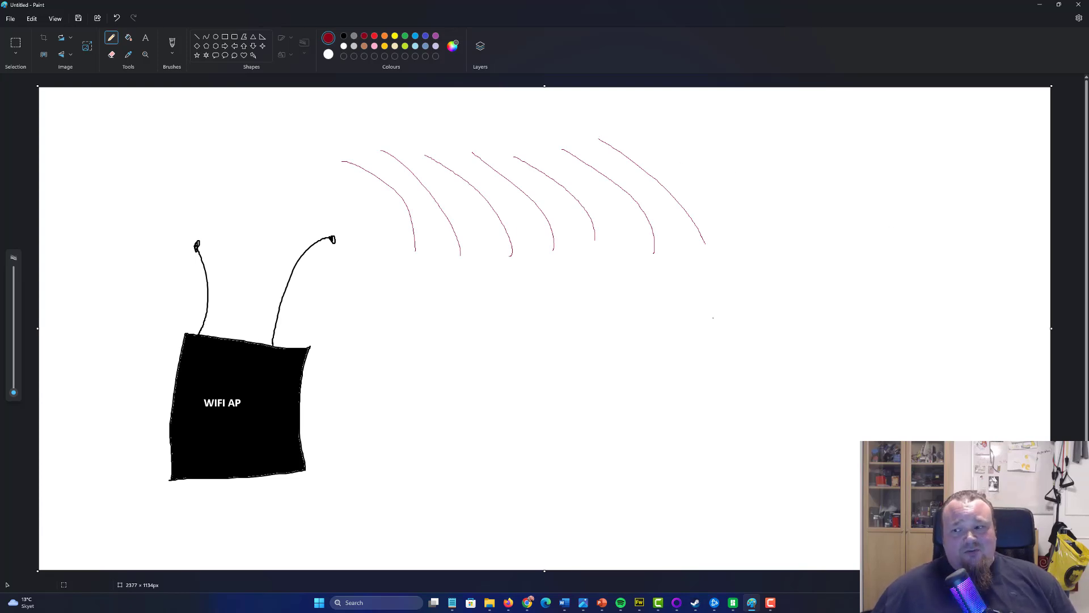
mouse_move(753, 302)
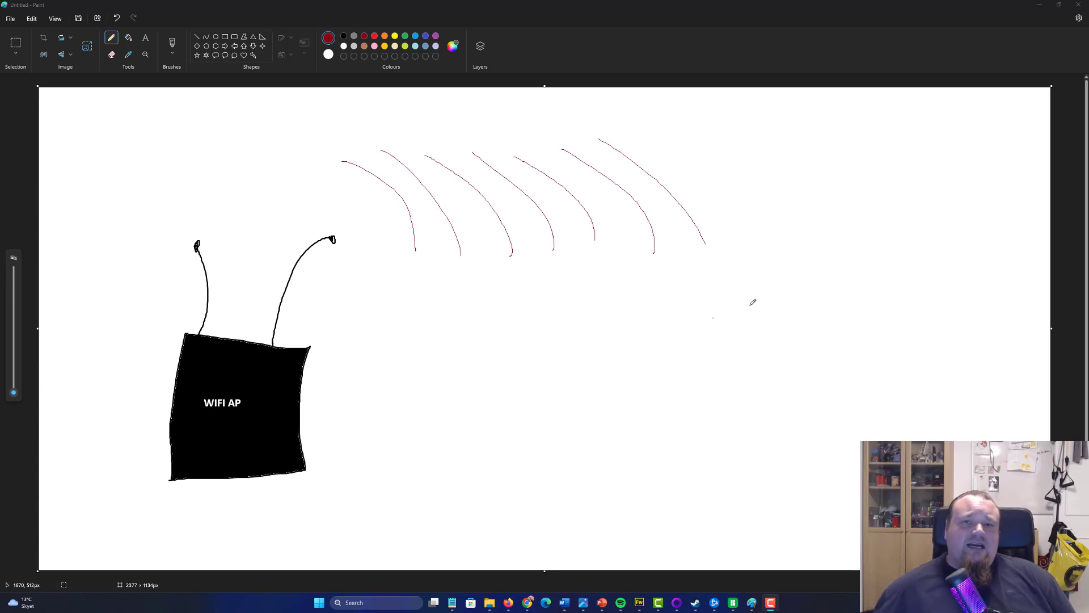
mouse_move(751, 302)
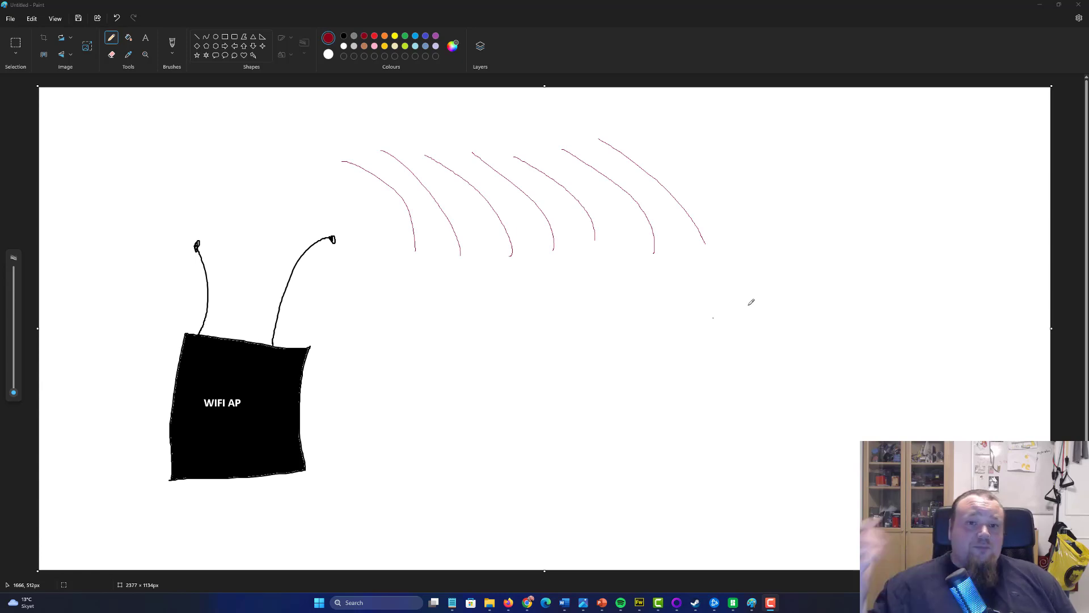
mouse_move(708, 240)
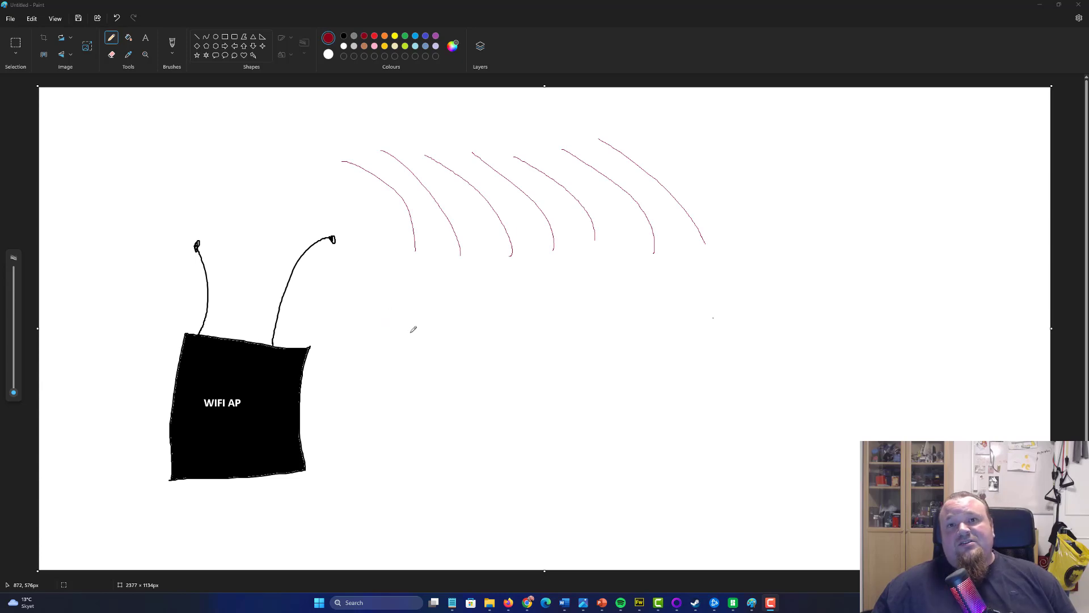
mouse_move(737, 330)
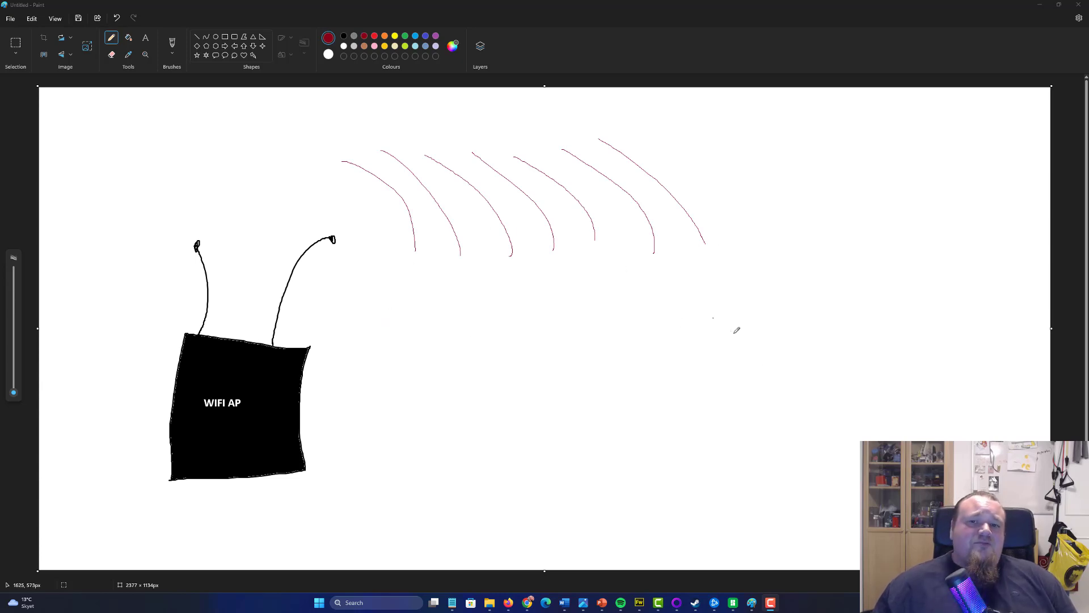
Step: Handwrite red letters H and S below the right end of the arcs, then pick Brushes
left_click_drag(740, 314, 740, 340)
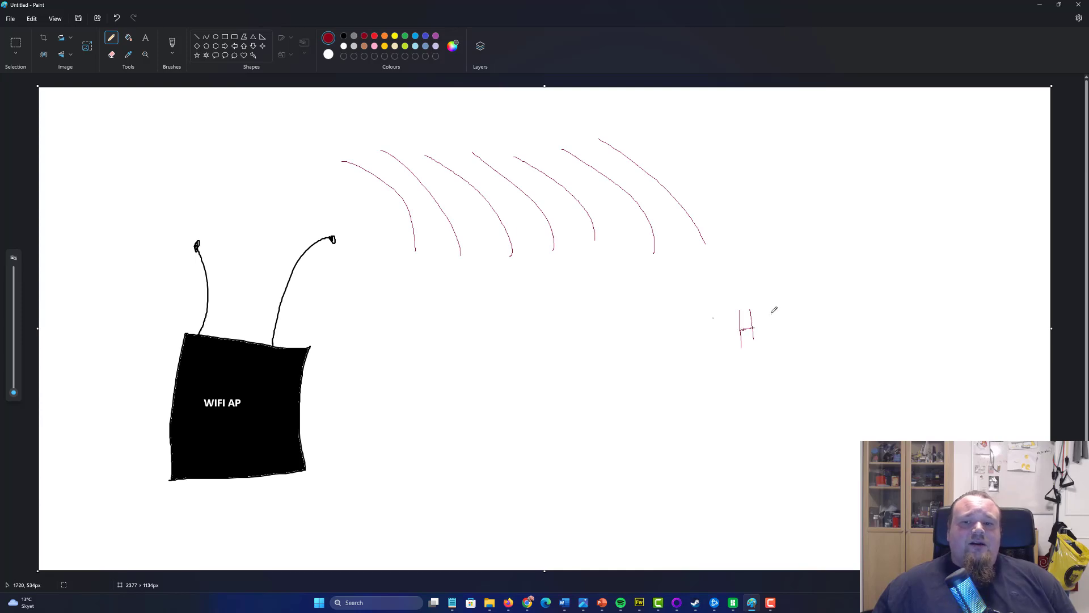
left_click_drag(757, 316, 768, 334)
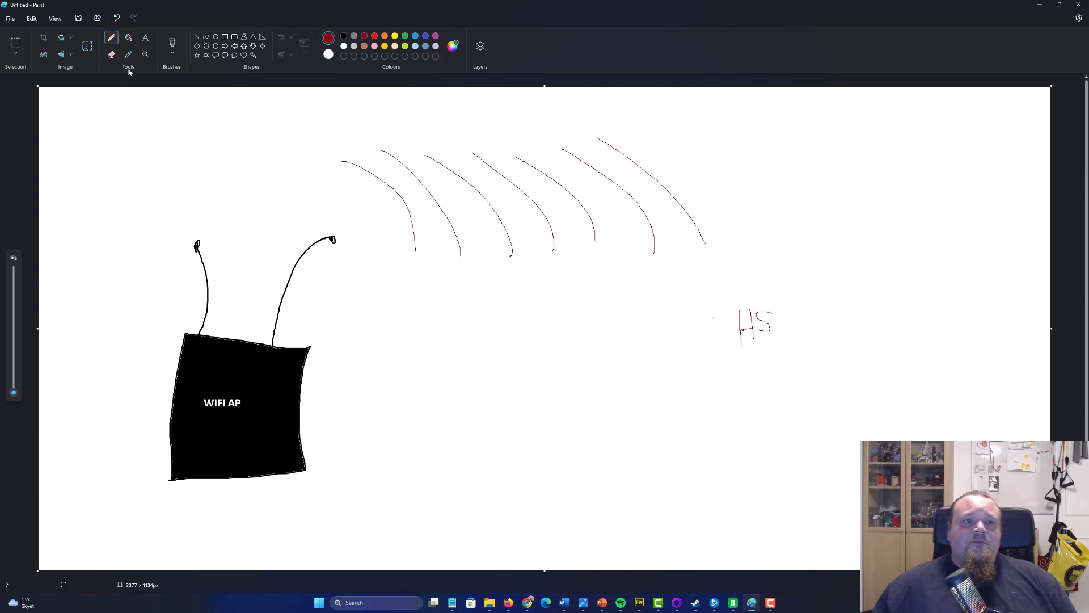
mouse_move(273, 81)
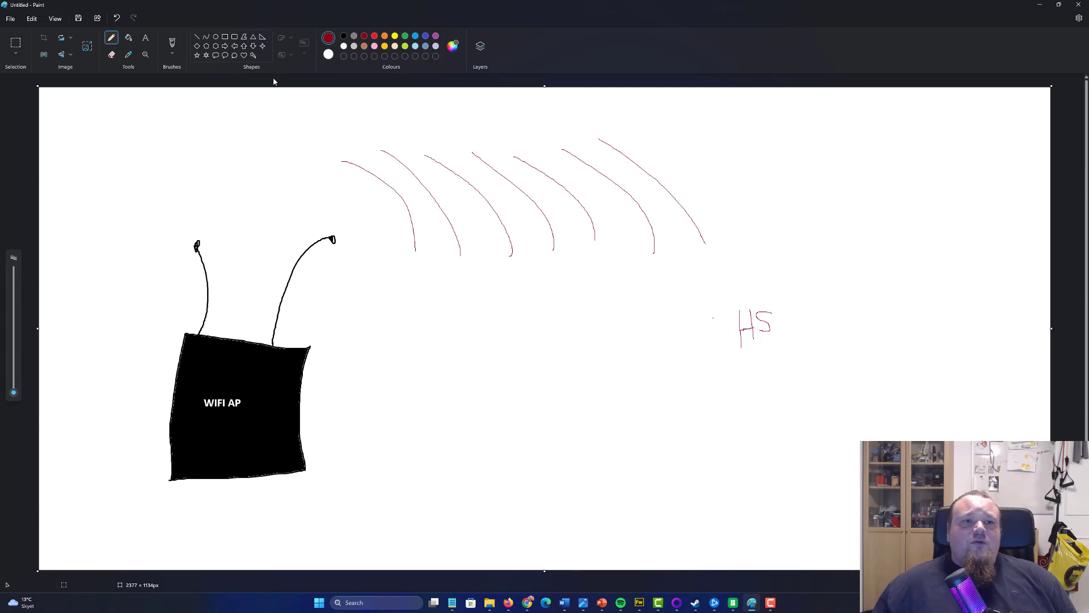
left_click(171, 45)
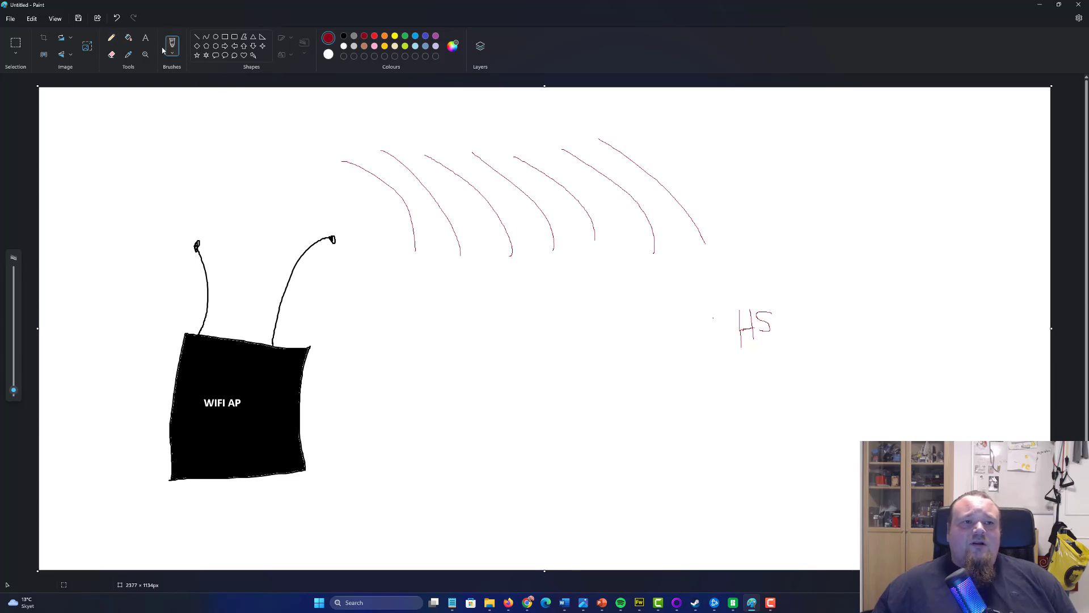
left_click(171, 46)
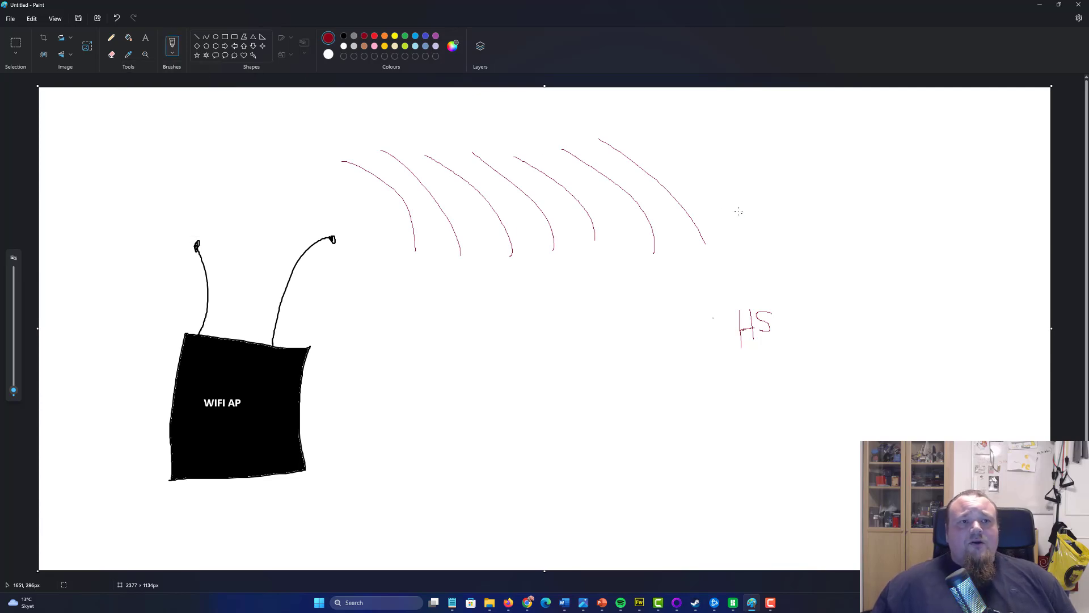
mouse_move(698, 196)
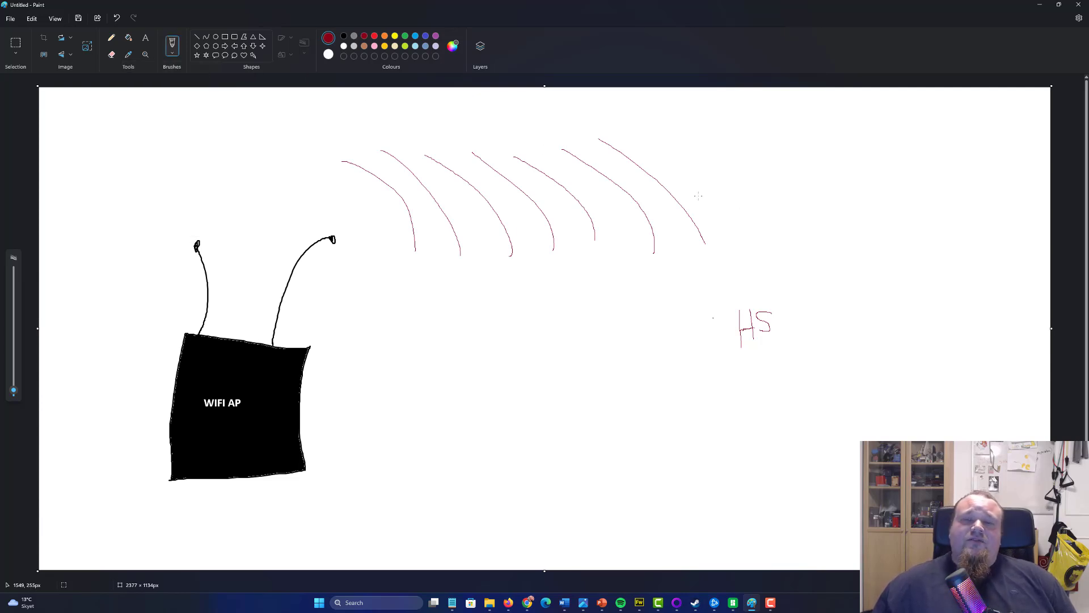
mouse_move(692, 197)
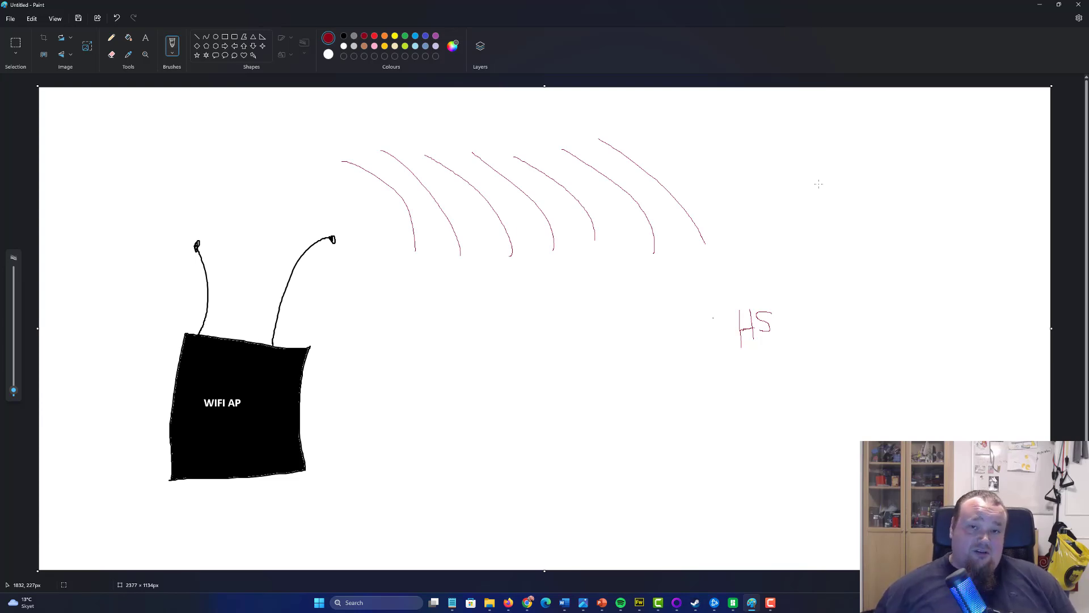
mouse_move(817, 204)
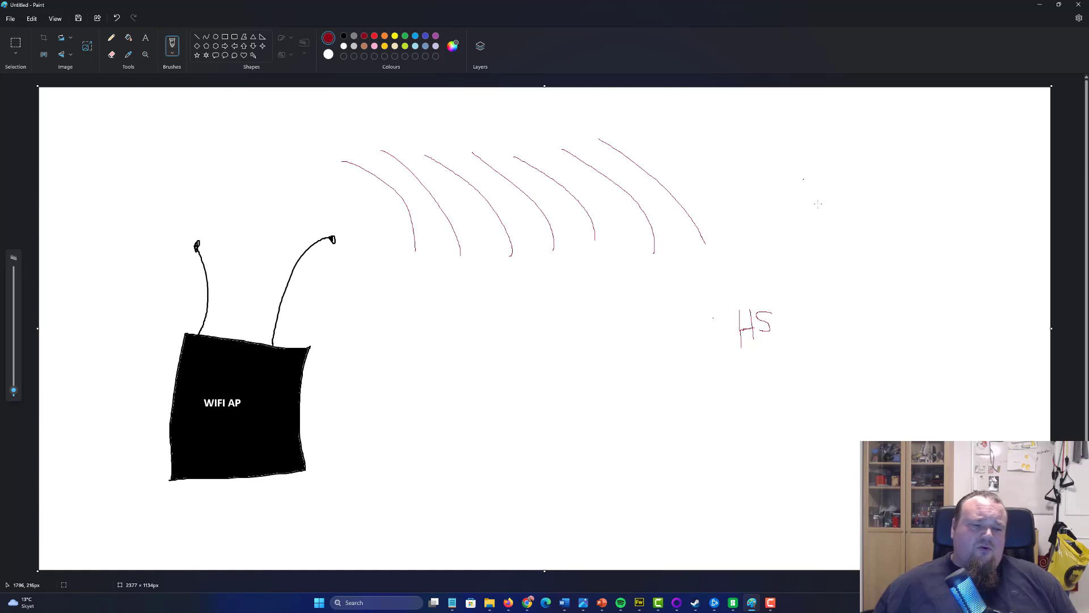
mouse_move(823, 172)
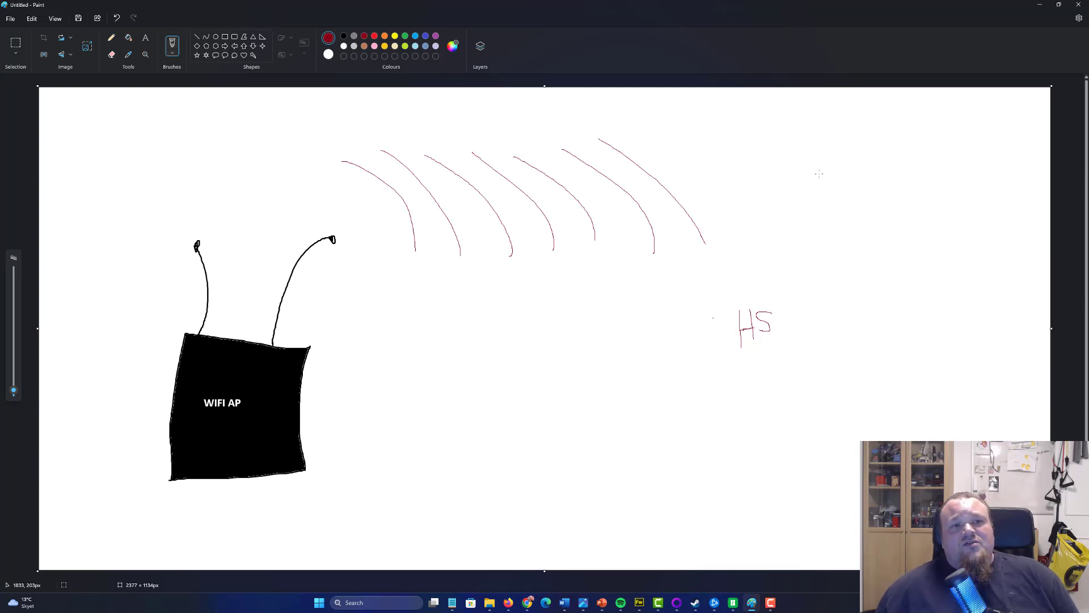
mouse_move(705, 144)
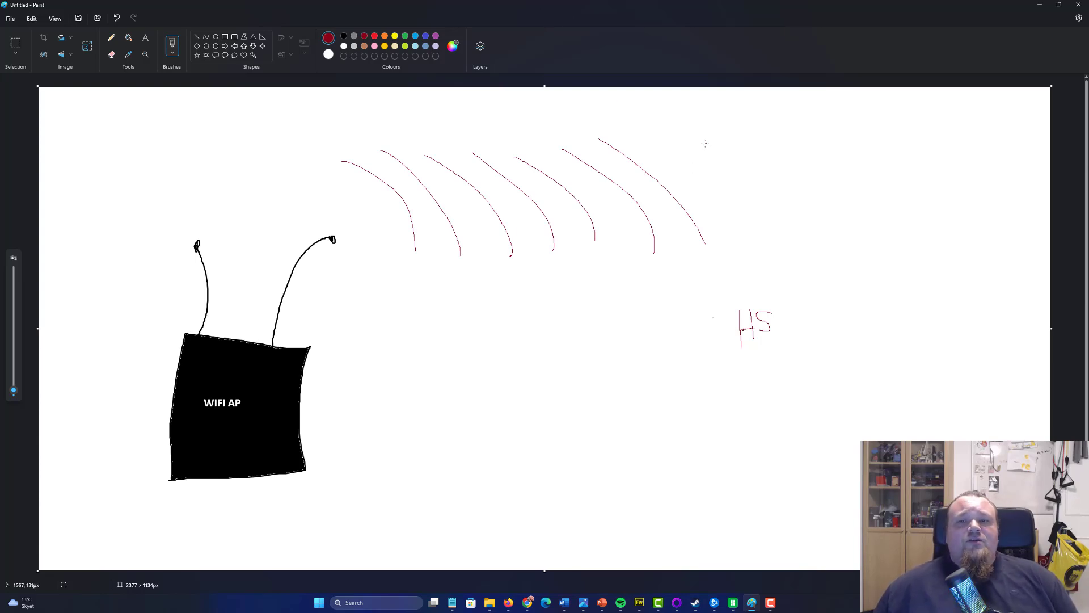
mouse_move(705, 144)
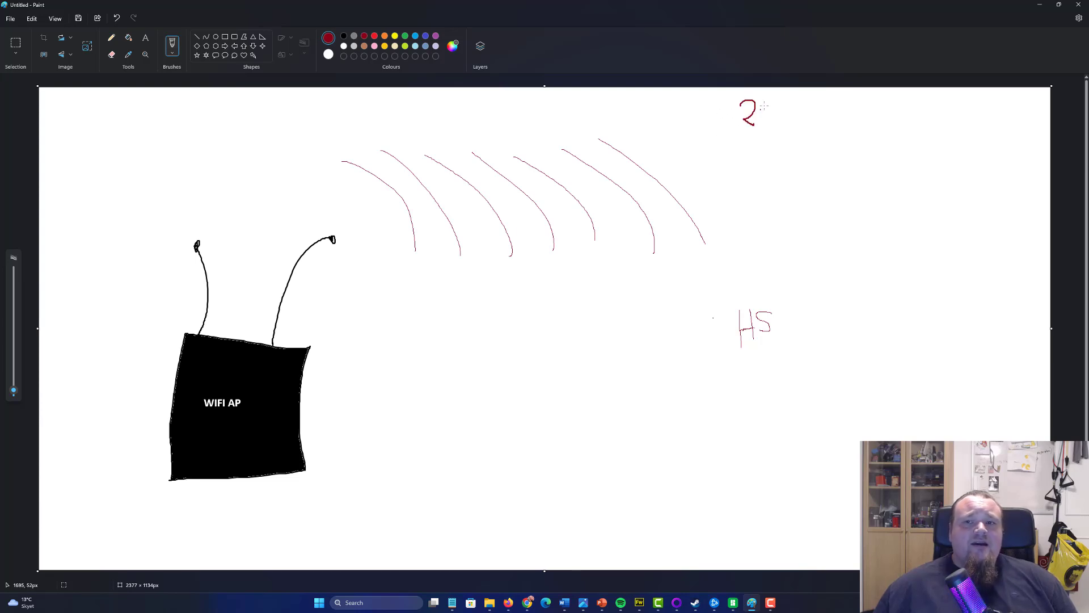
Step: Hand-draw the red number 24 at the top right of the canvas above HS
left_click_drag(760, 104, 779, 139)
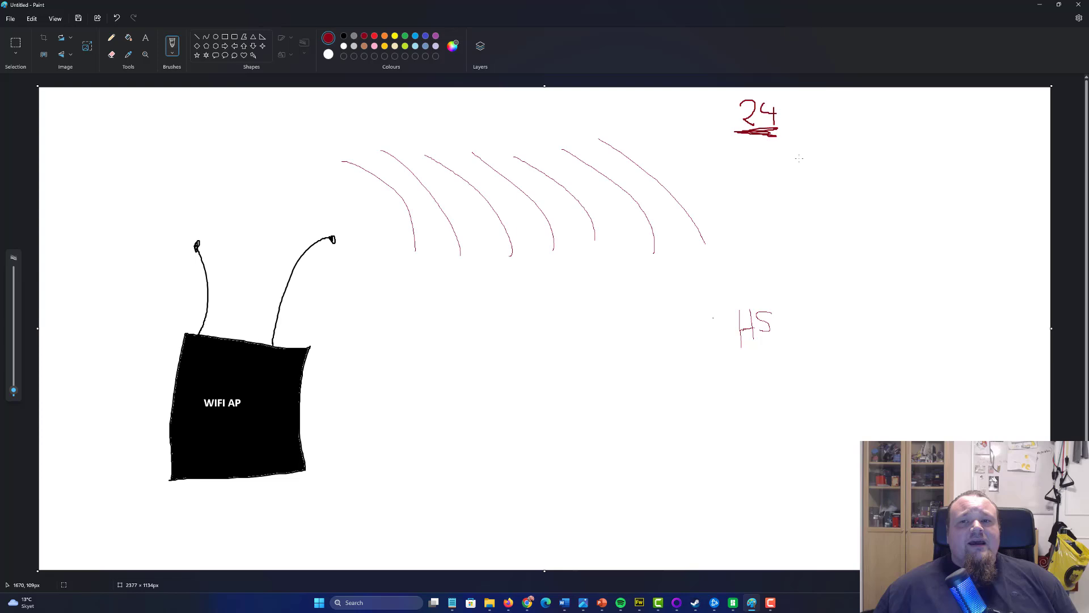
mouse_move(871, 190)
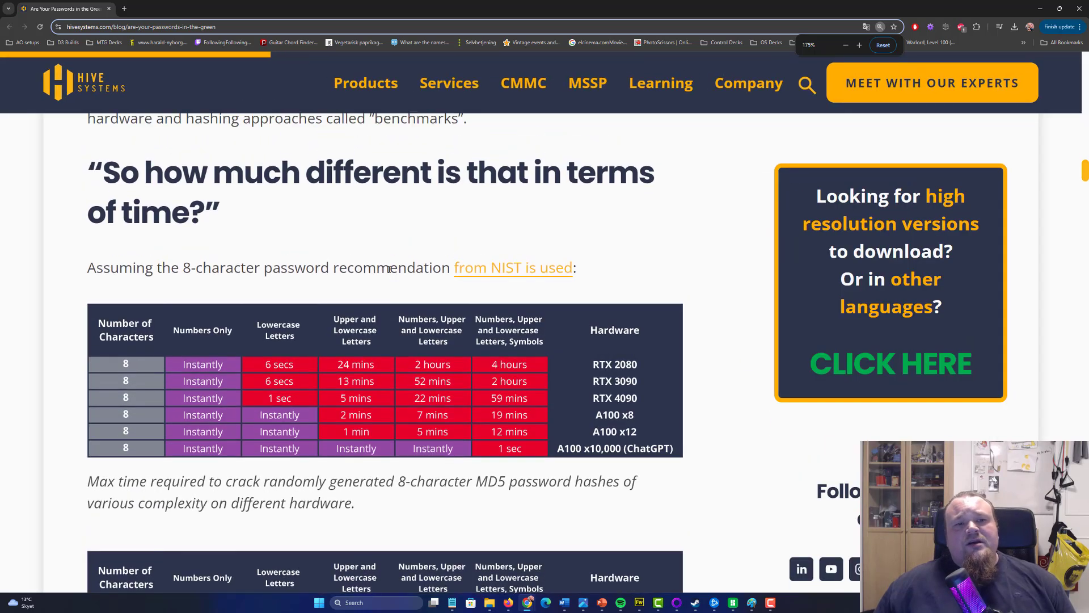
scroll("down", 3)
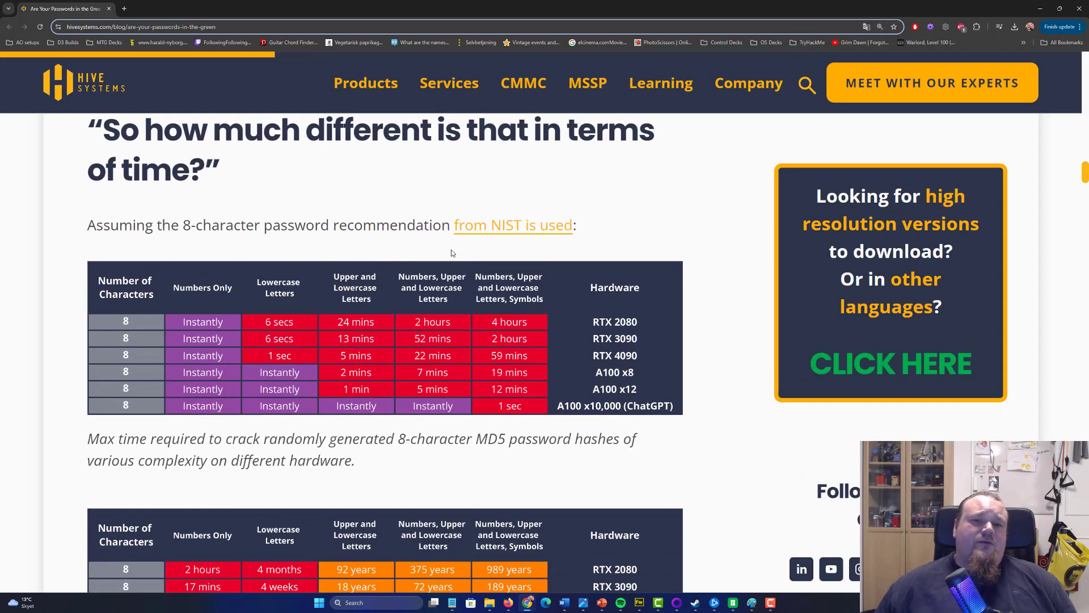
mouse_move(513, 228)
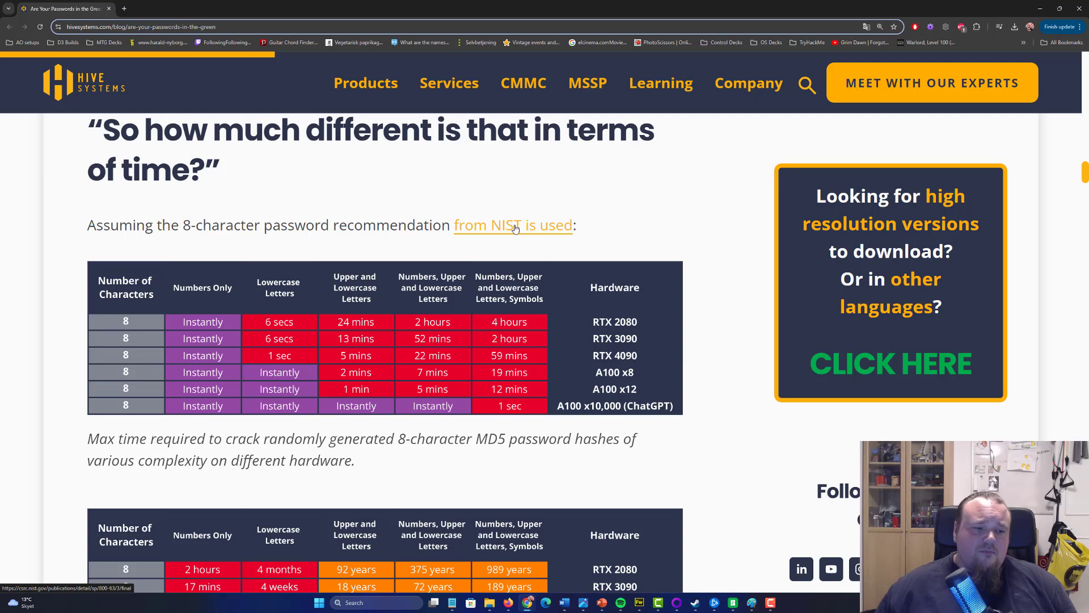
mouse_move(246, 171)
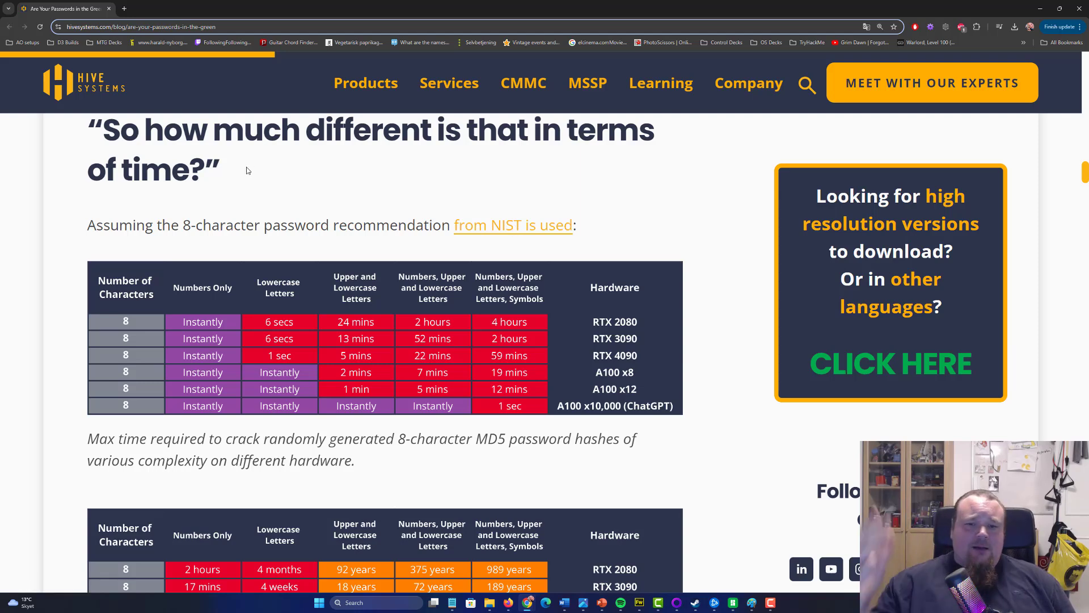
mouse_move(562, 327)
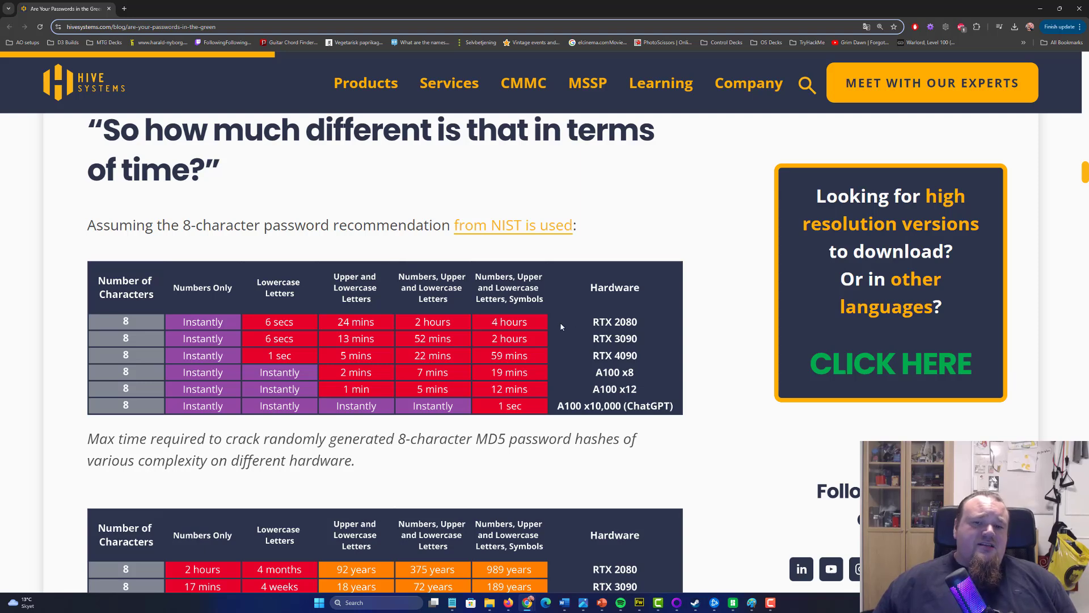
mouse_move(608, 358)
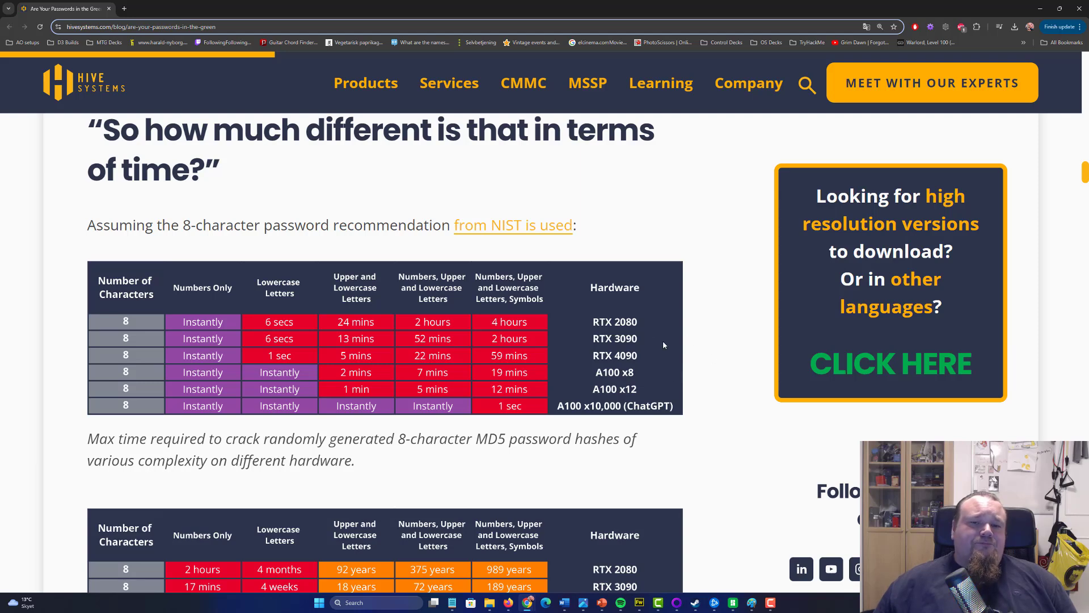
mouse_move(595, 368)
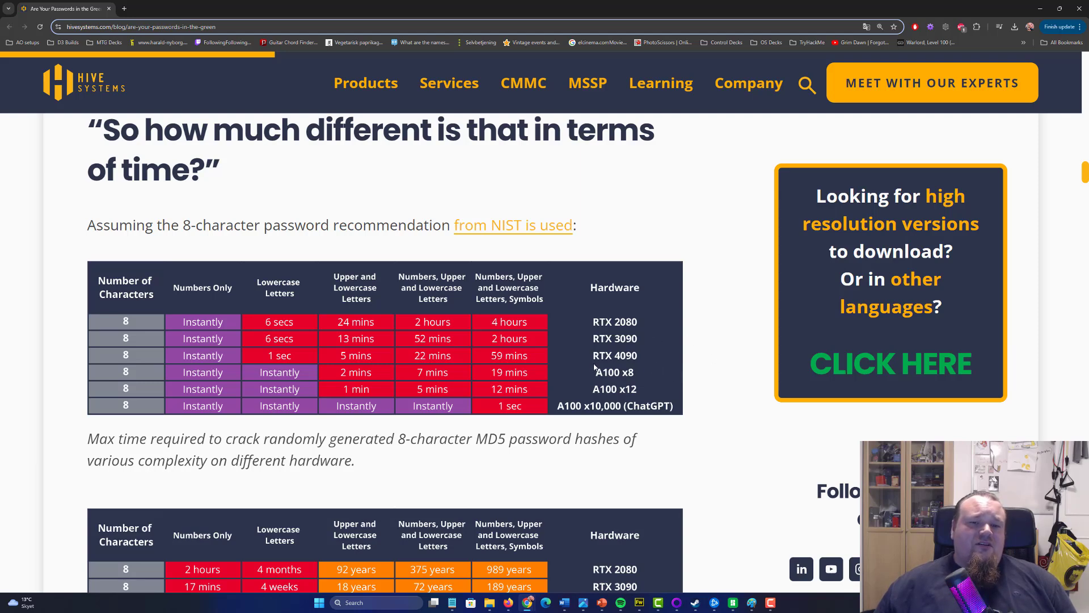
mouse_move(538, 429)
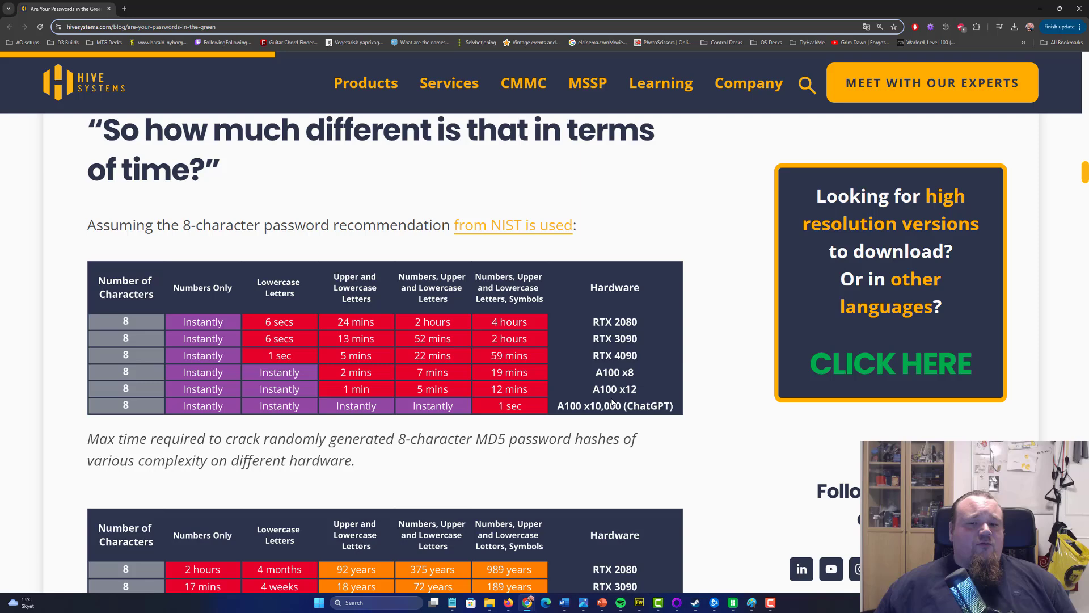
mouse_move(698, 417)
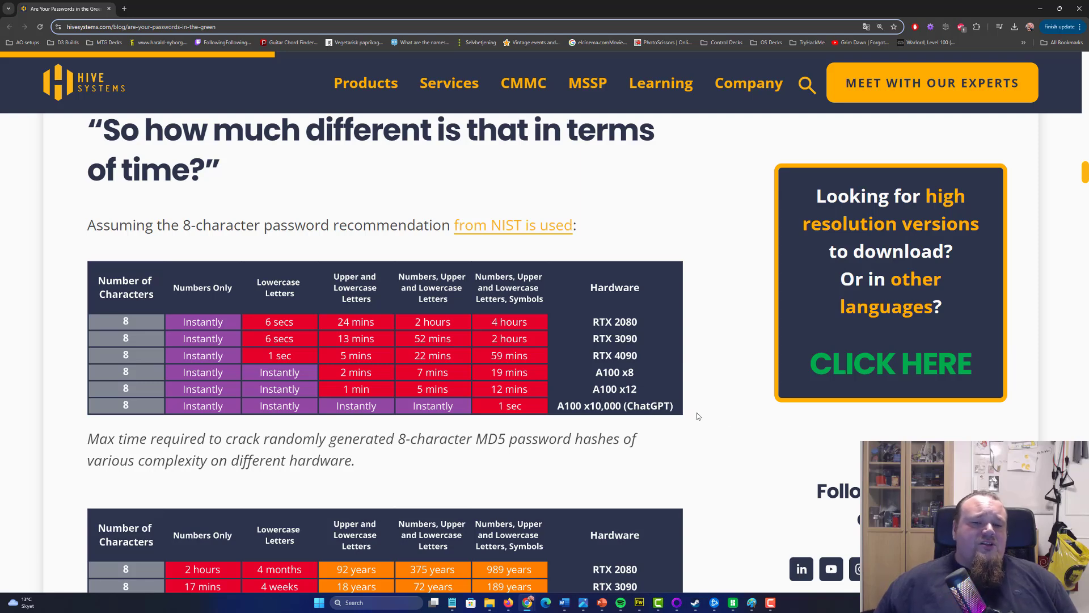
mouse_move(719, 411)
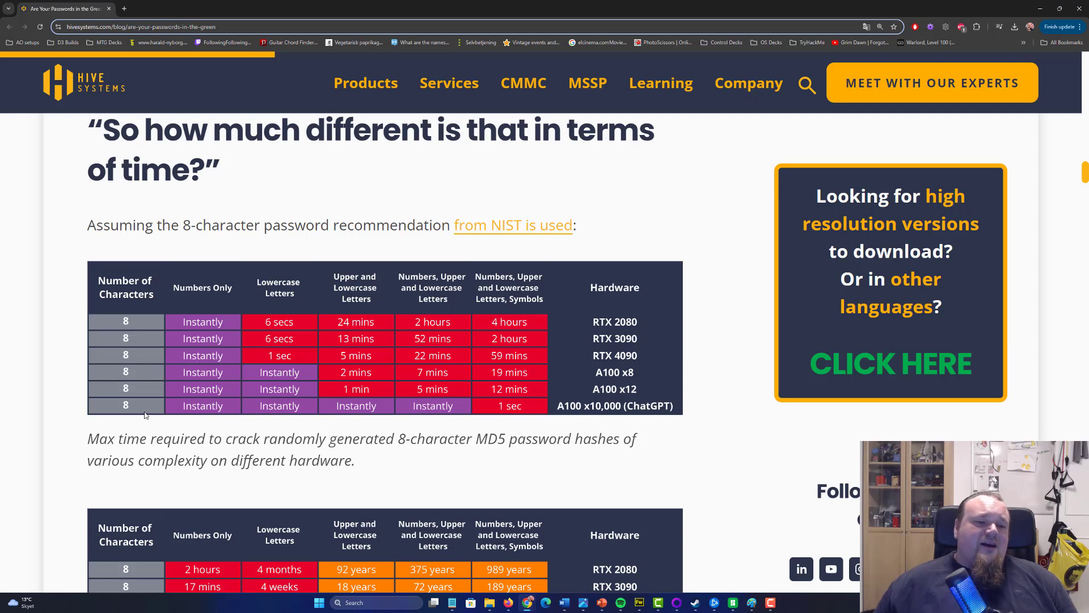
Step: Scroll the Hive Systems page down to the stolen/dictionary-word password table showing Instantly everywhere
scroll("down", 3)
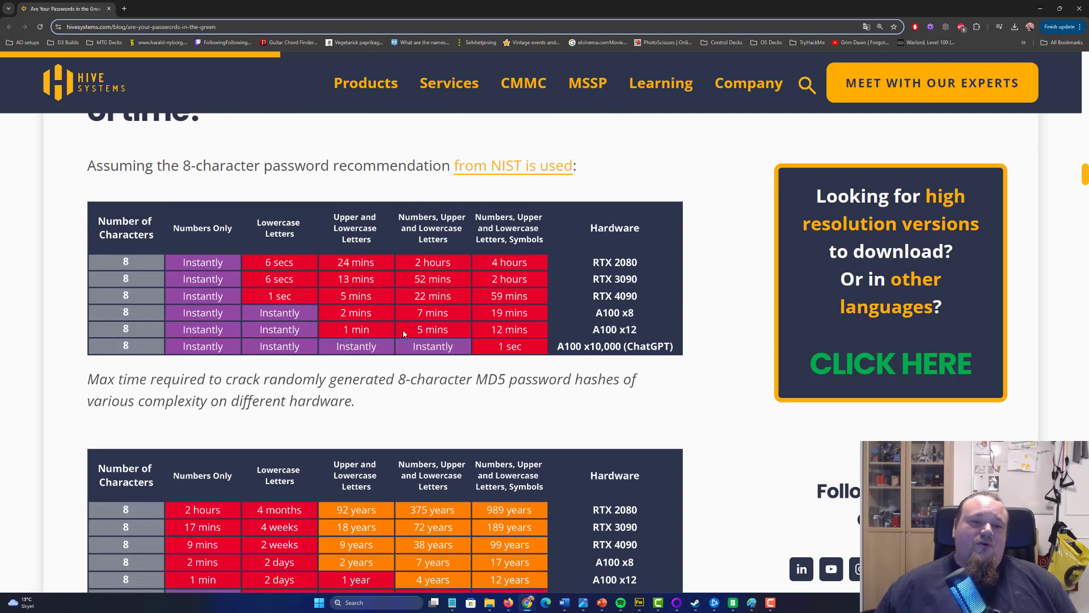
scroll("down", 3)
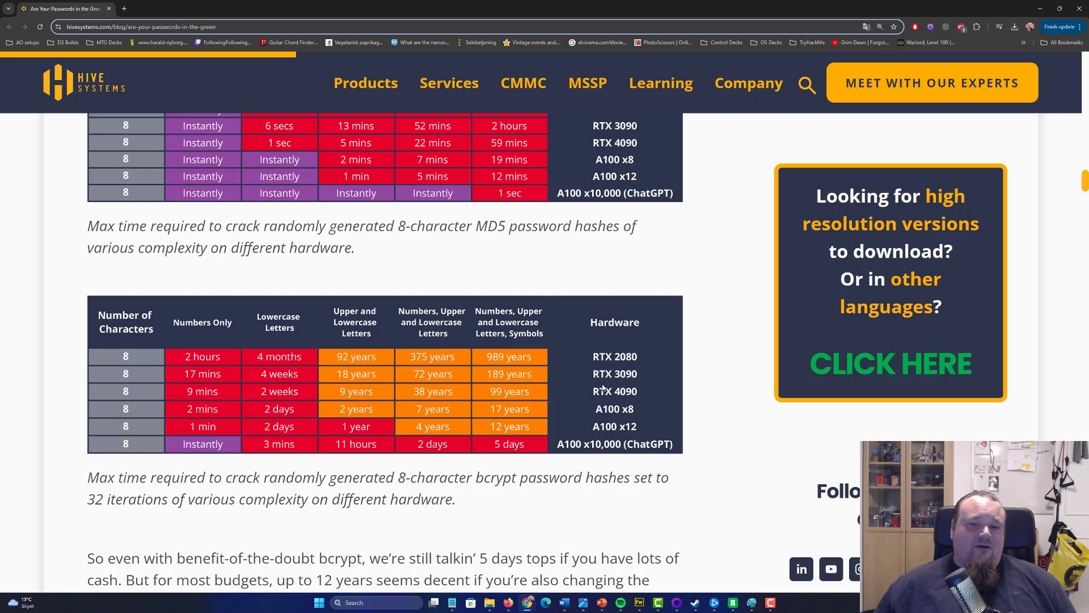
mouse_move(223, 464)
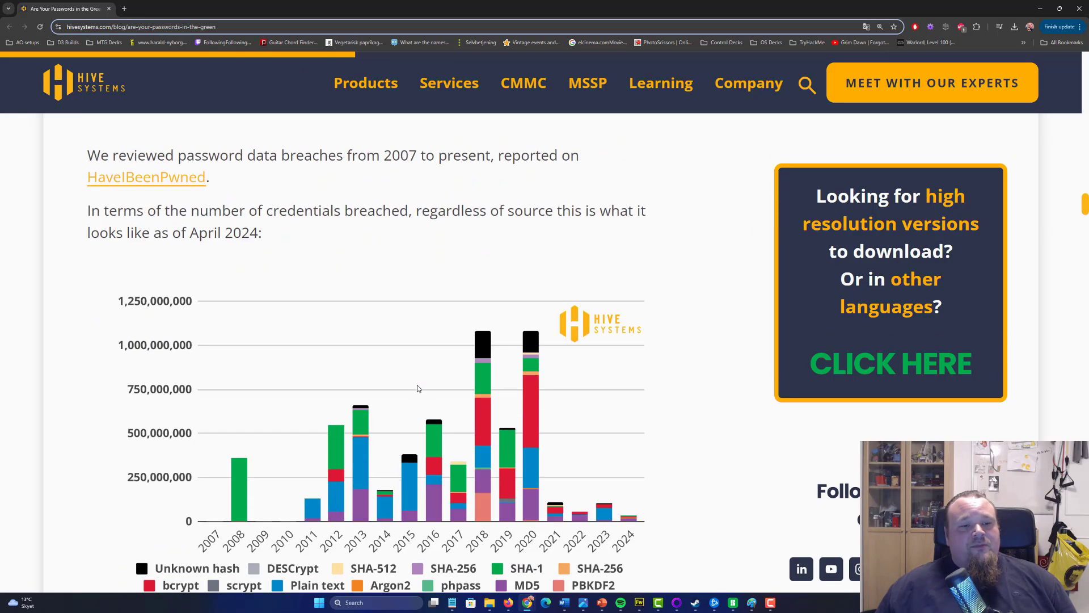
scroll("down", 3)
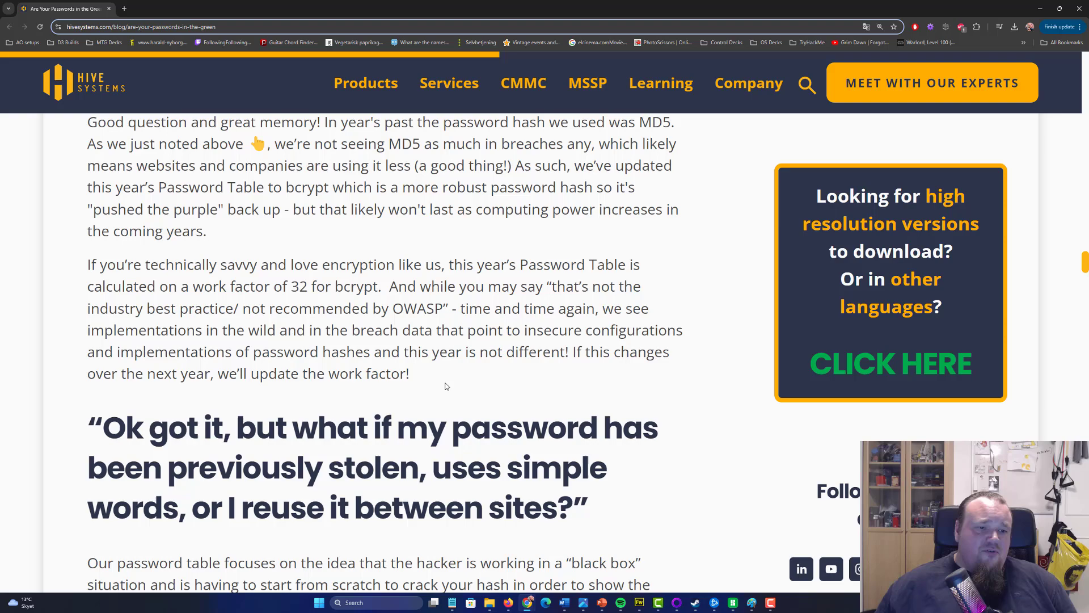
scroll("down", 3)
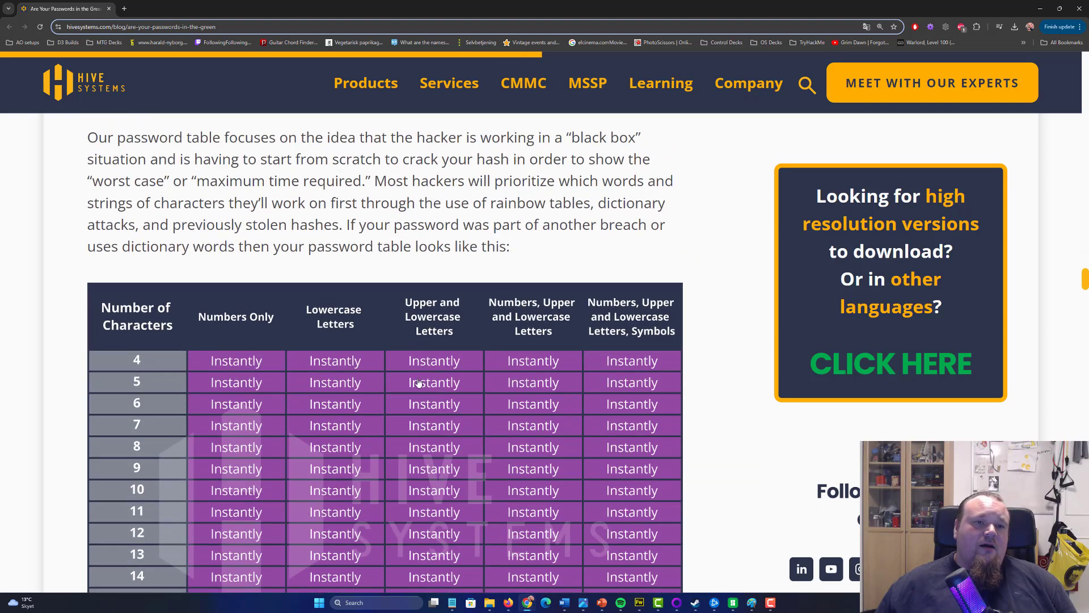
mouse_move(501, 202)
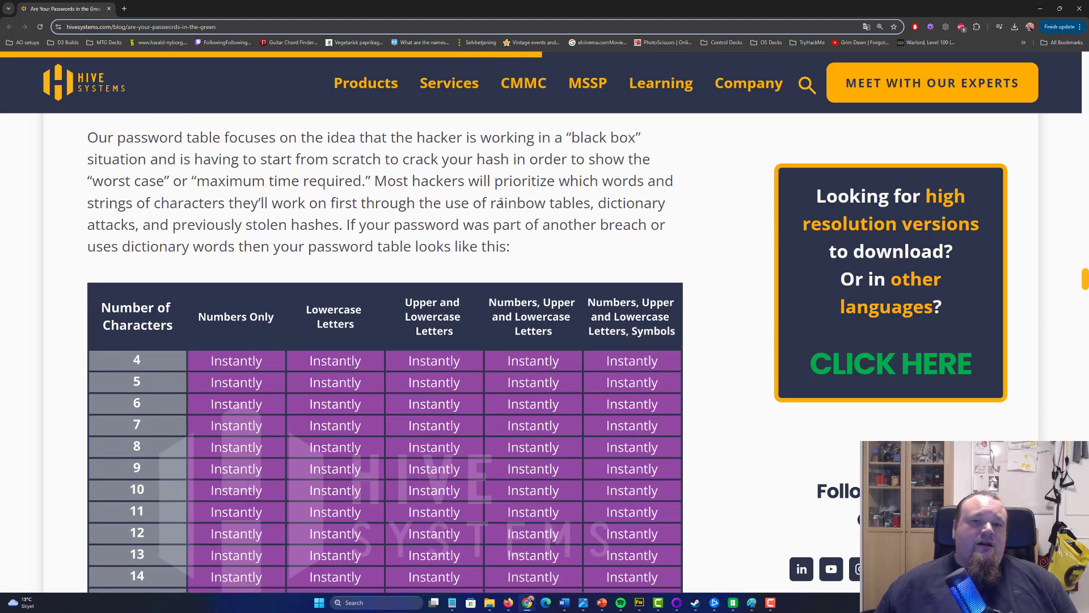
double_click(541, 203)
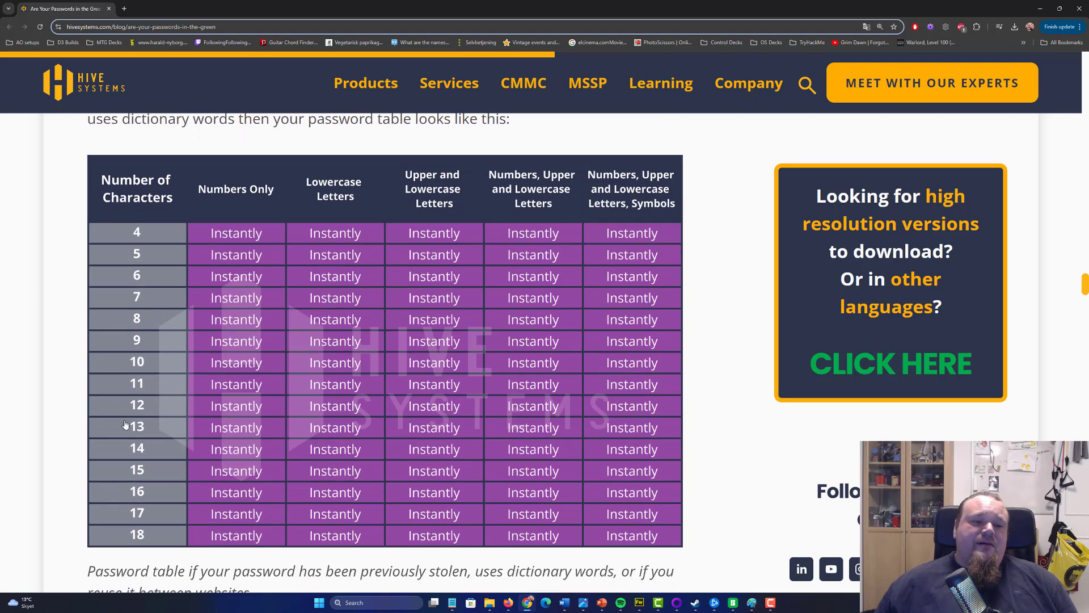
mouse_move(733, 368)
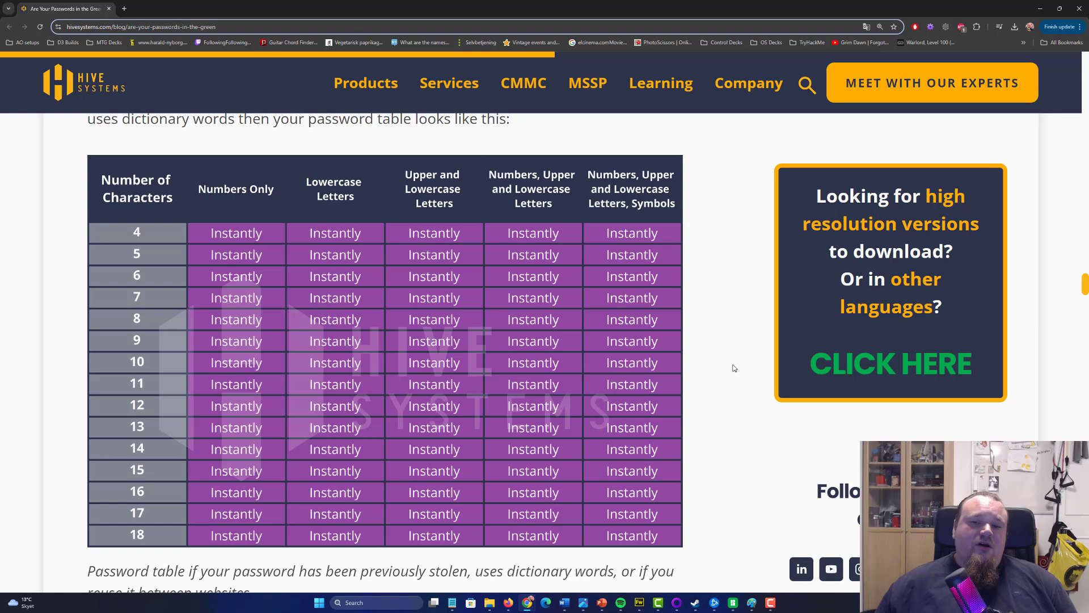